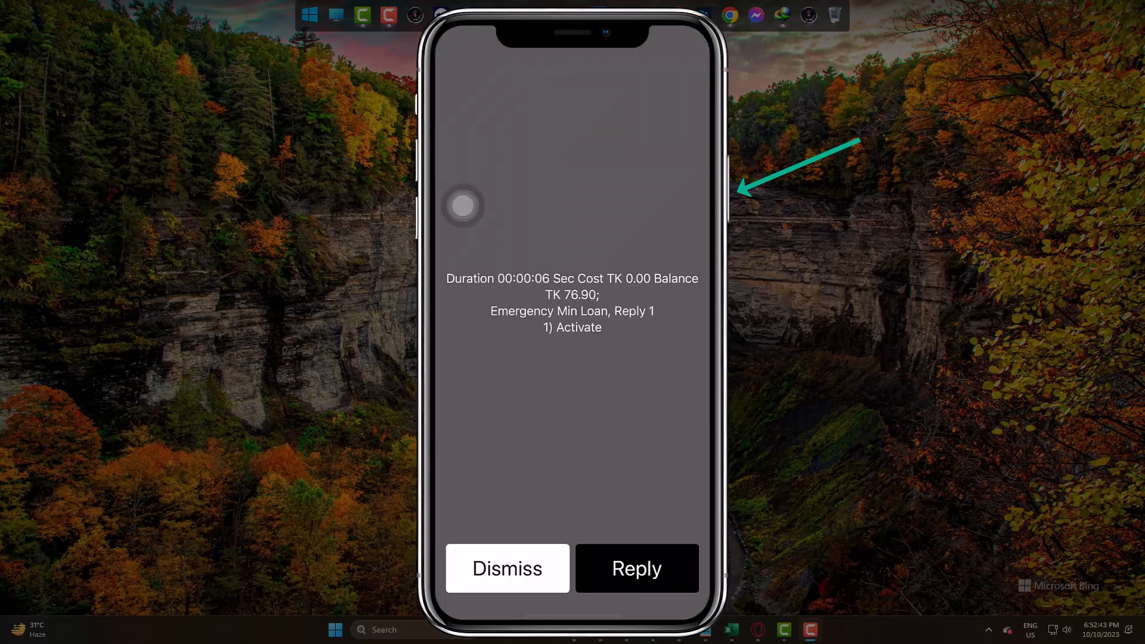
# Step: Dismiss the carrier's call-cost and balance message to reach the home screen
pyautogui.click(507, 568)
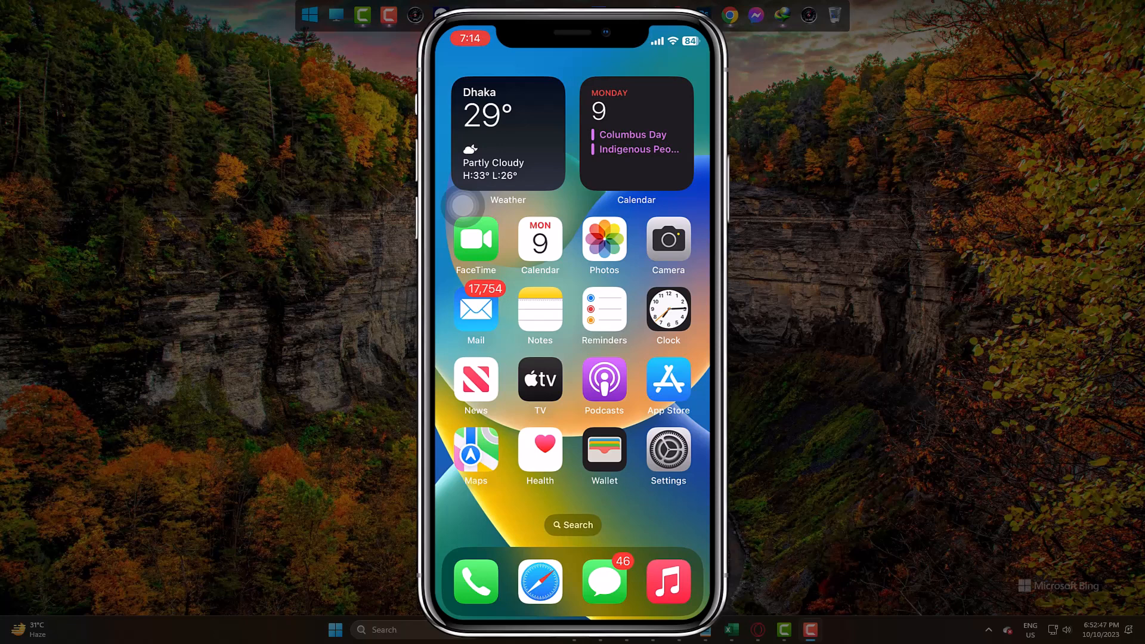
# Step: Enable Prevent Lock to End Call under Settings > Accessibility > Touch, then bring up Phone Recents
pyautogui.click(667, 451)
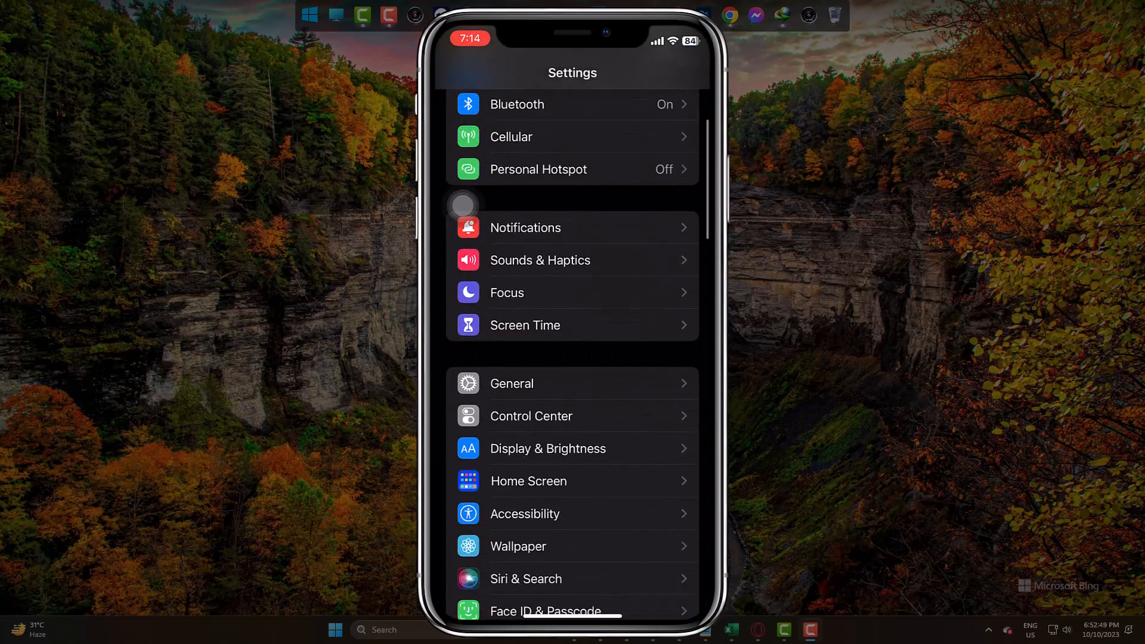
pyautogui.scroll(-3)
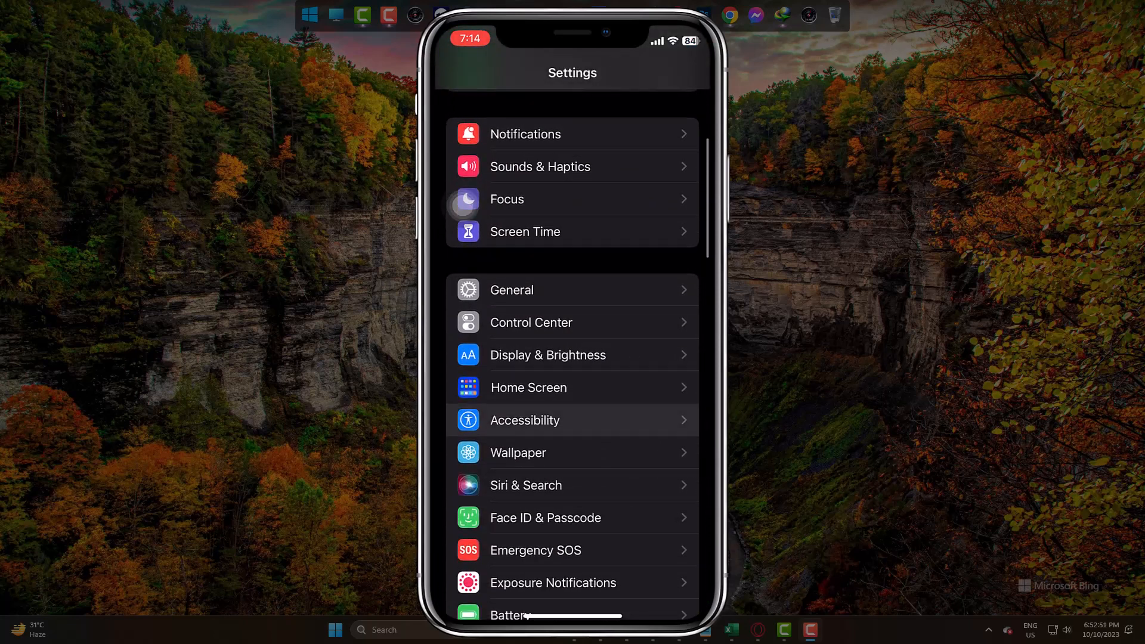
pyautogui.click(524, 420)
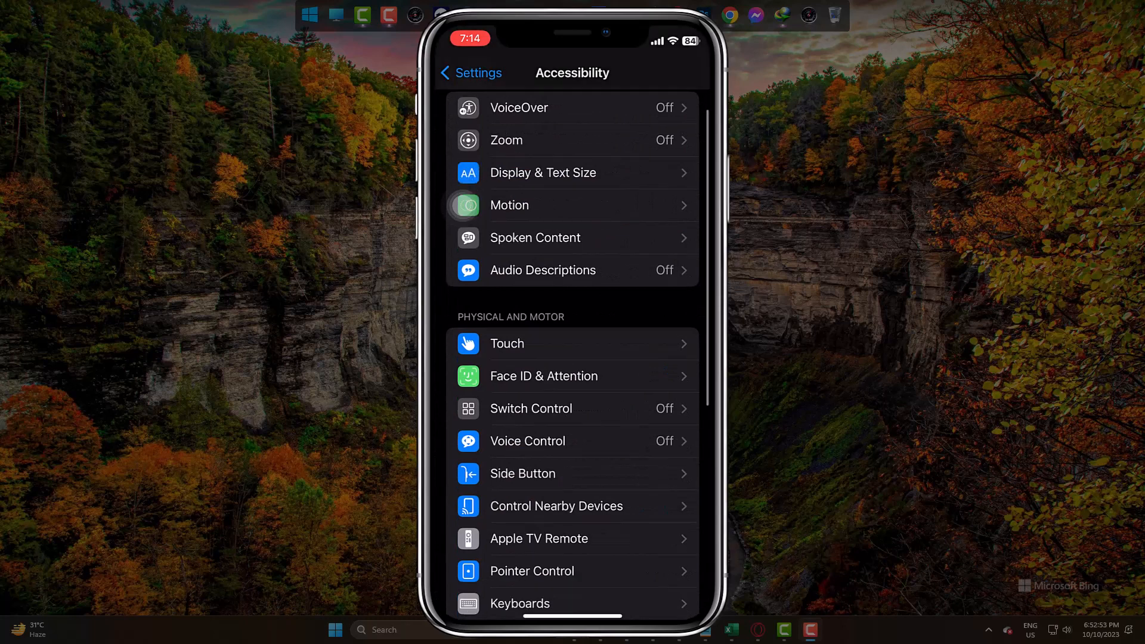
pyautogui.click(507, 344)
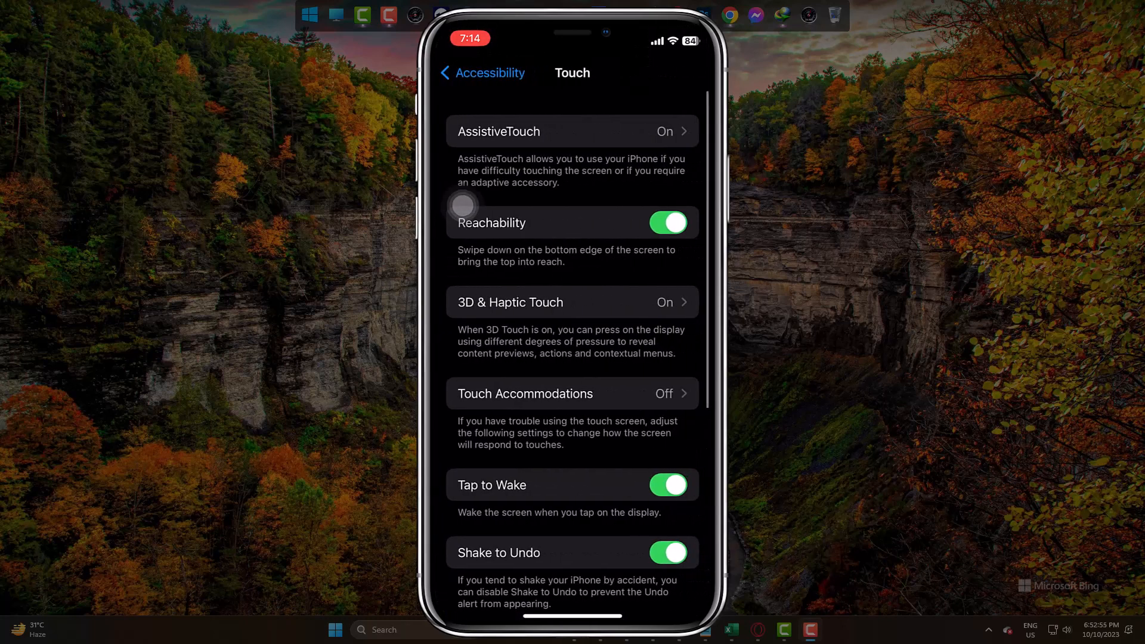
pyautogui.scroll(-3)
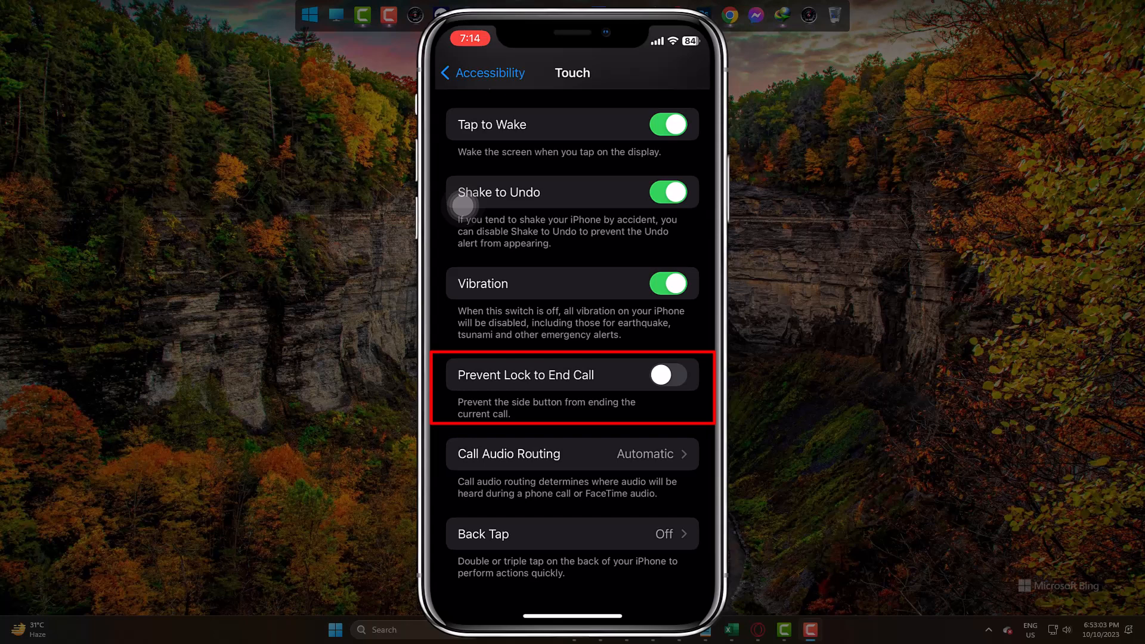
pyautogui.click(667, 375)
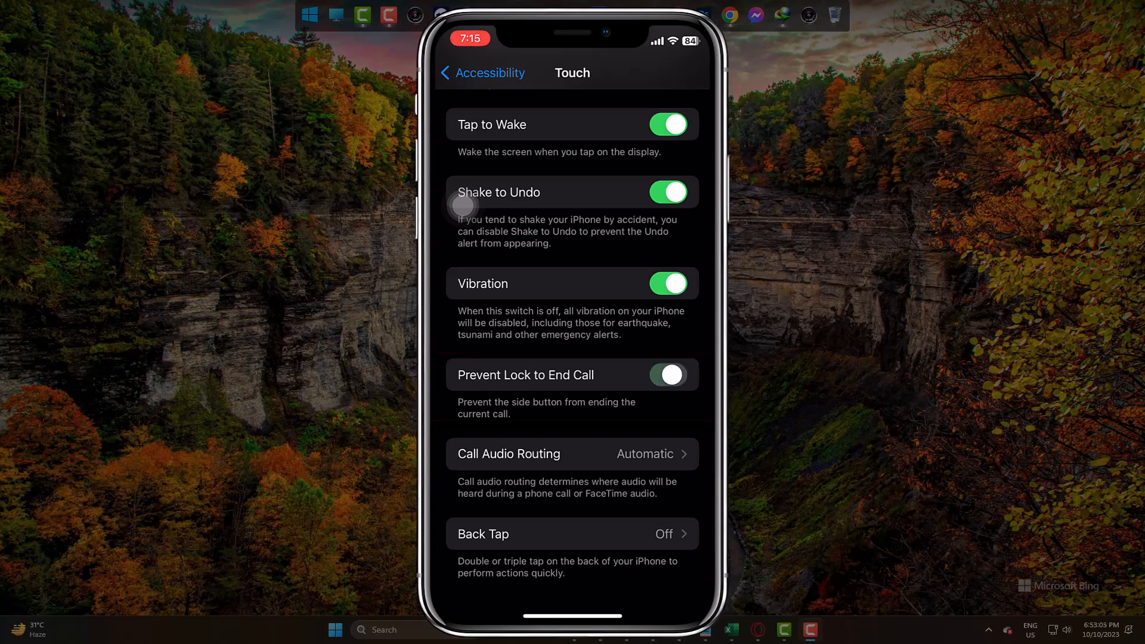
pyautogui.click(667, 375)
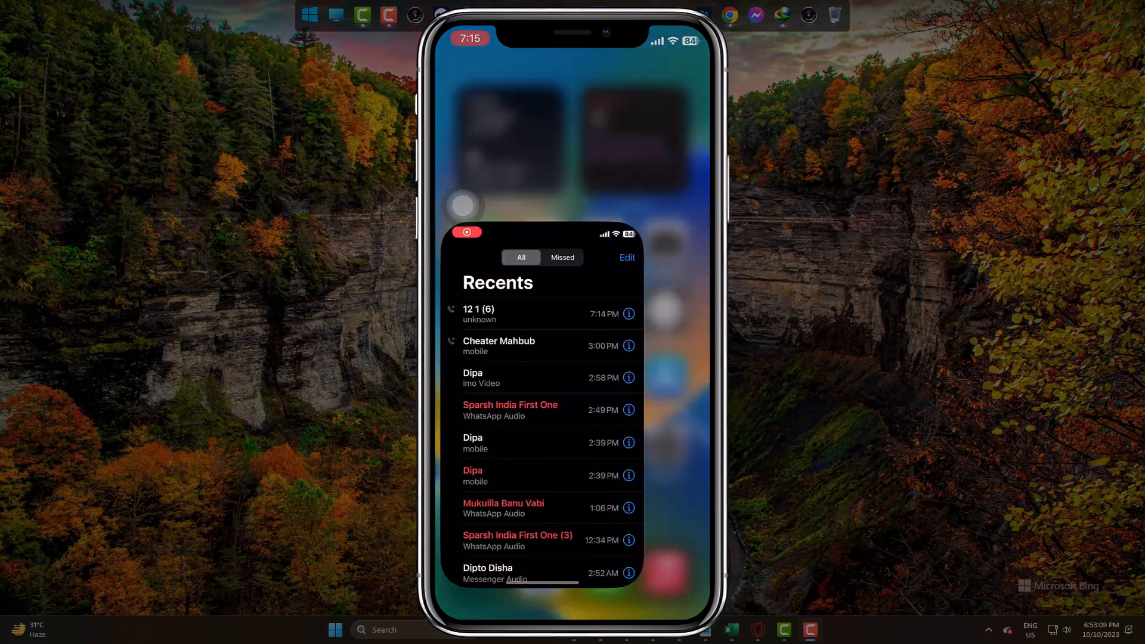
# Step: Call 121 from the Recents list and end the call
pyautogui.click(477, 309)
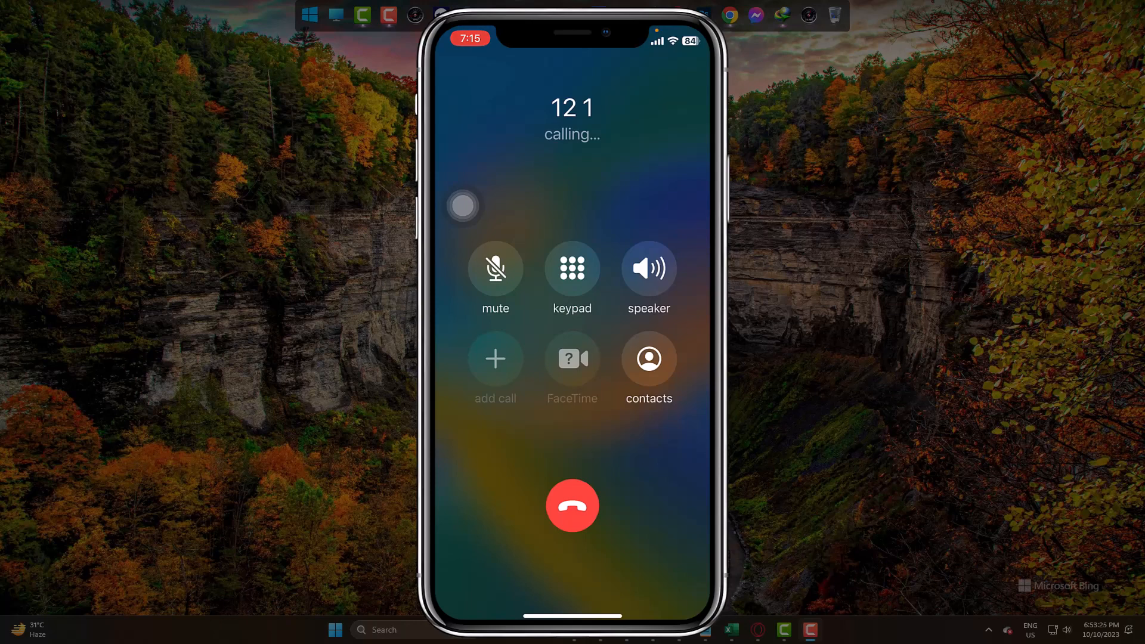
pyautogui.click(572, 505)
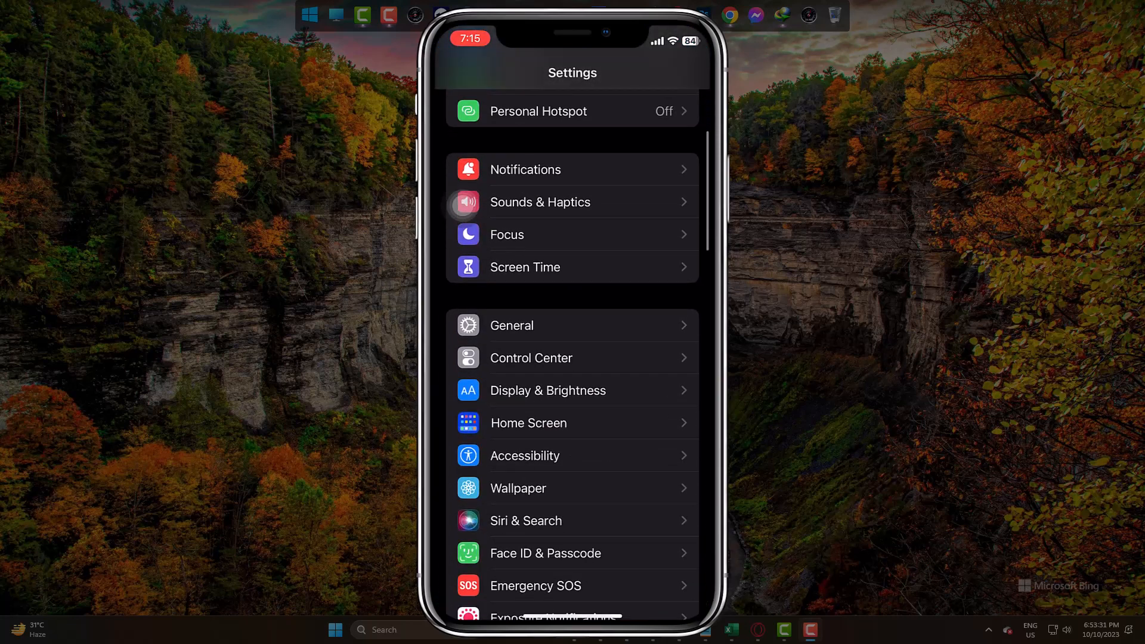
# Step: In Accessibility > Touch, switch Prevent Lock to End Call off and back on
pyautogui.click(524, 455)
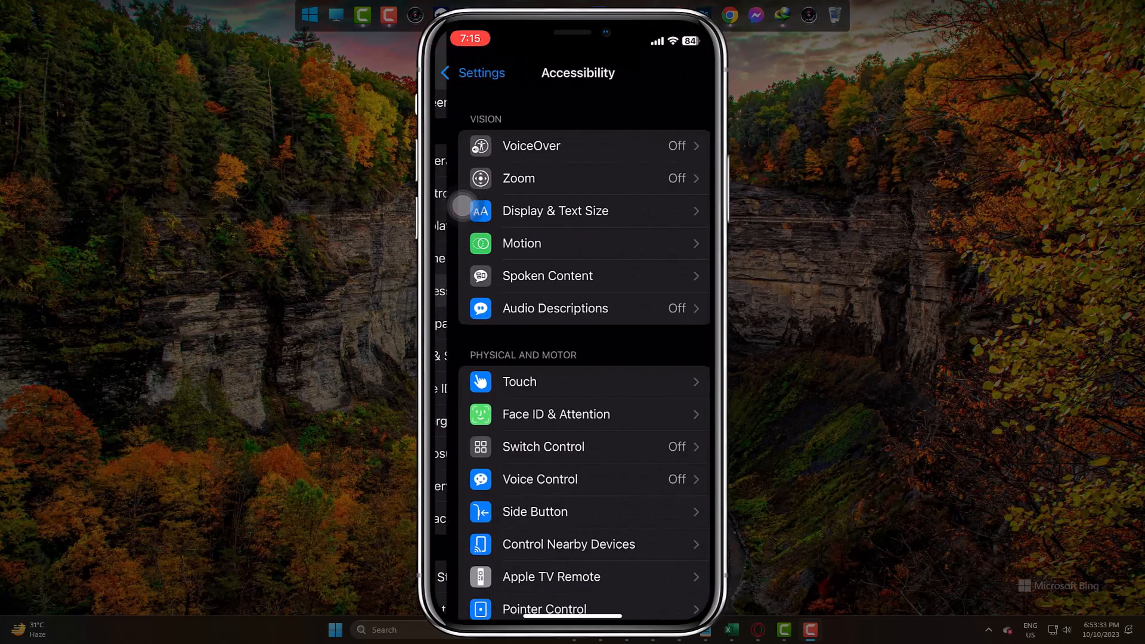
pyautogui.click(519, 381)
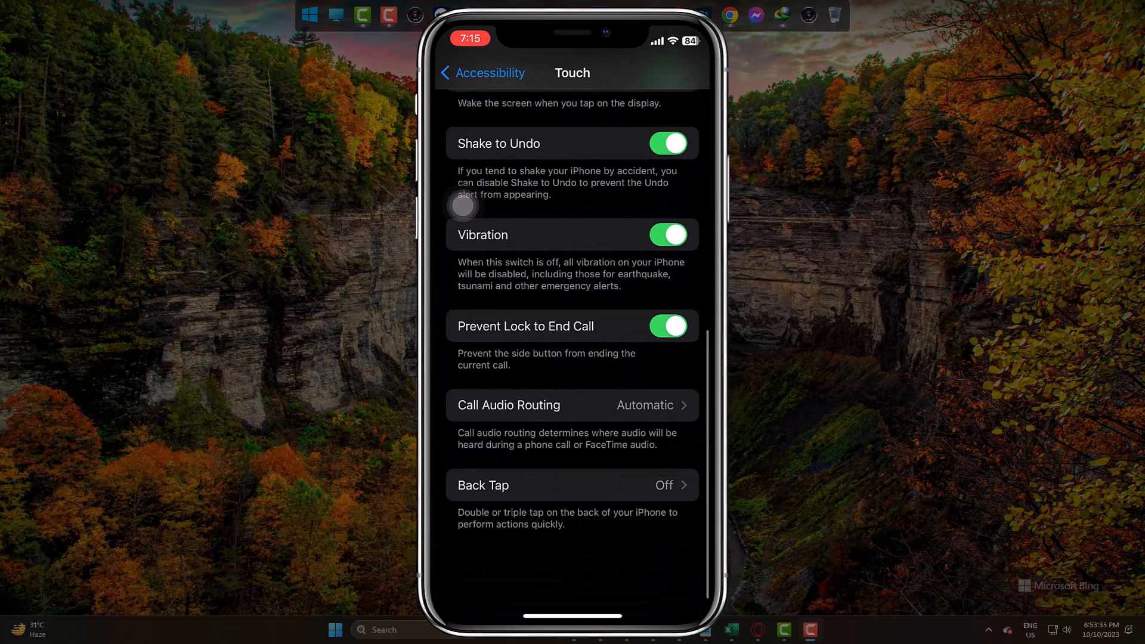
pyautogui.scroll(-3)
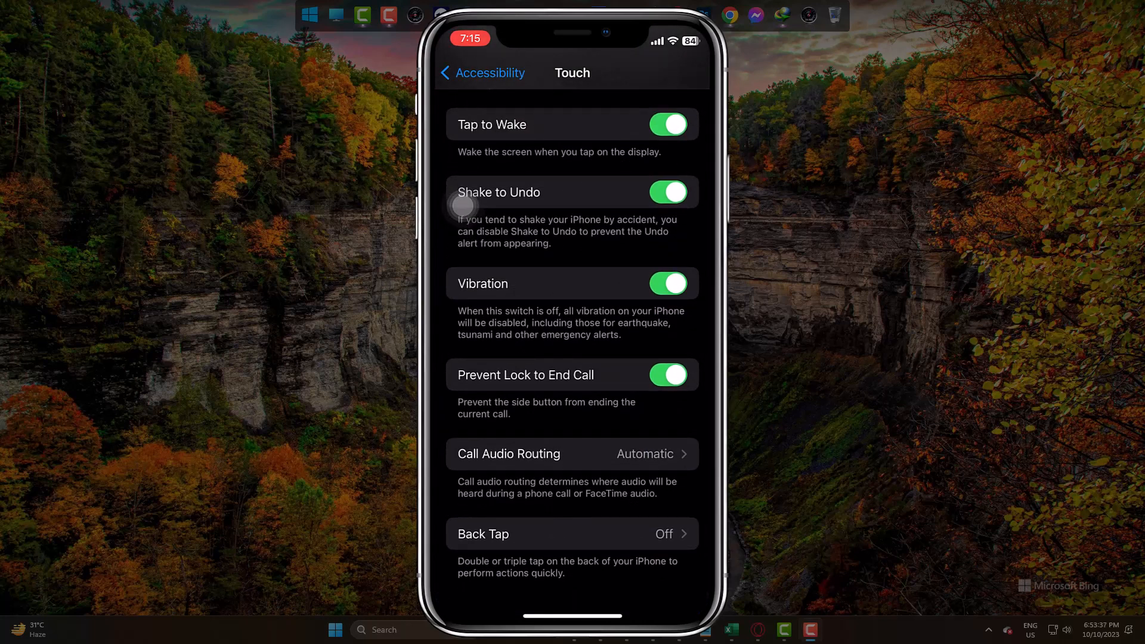
pyautogui.click(667, 375)
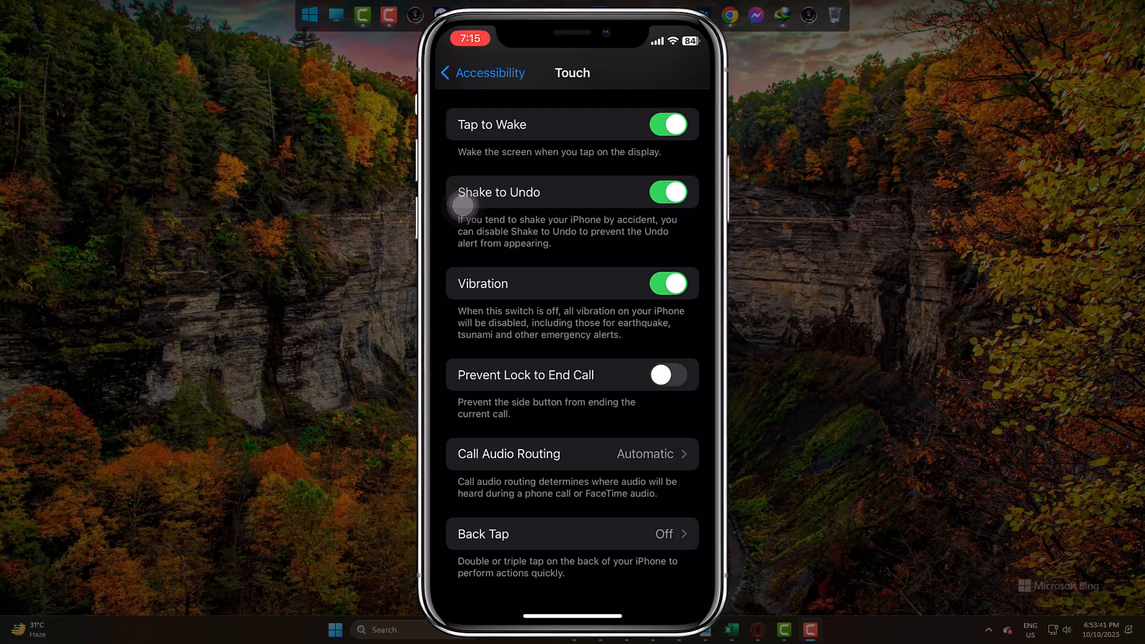
pyautogui.click(667, 375)
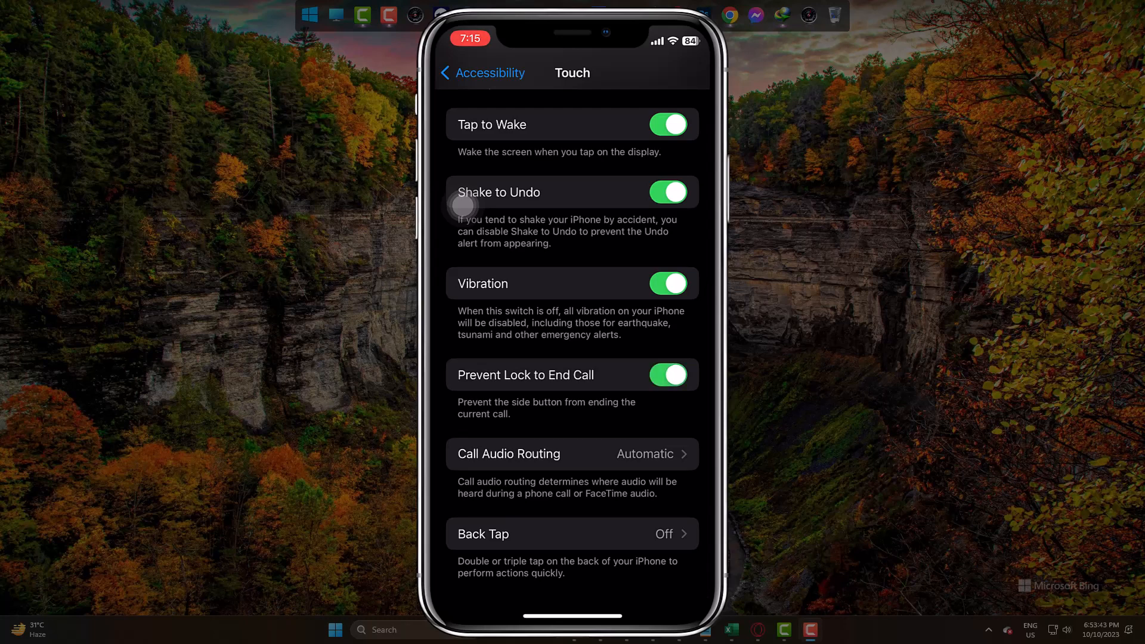